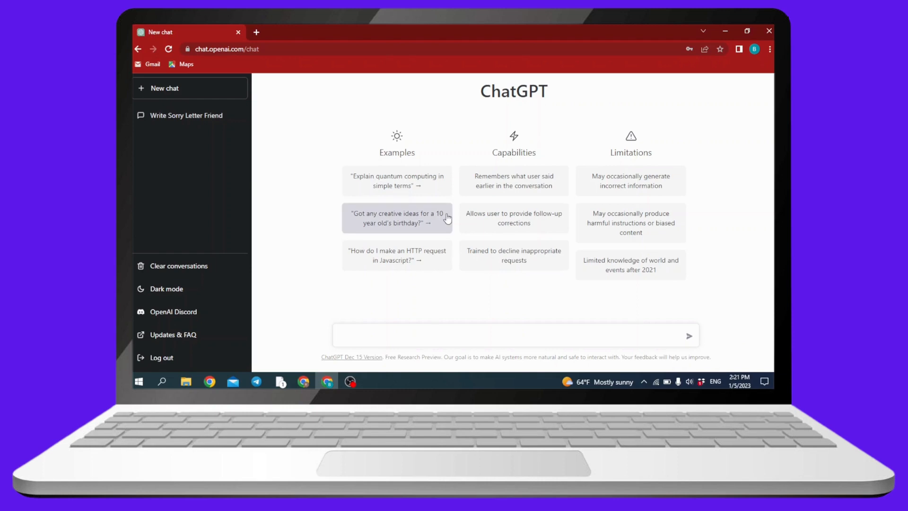
{"action": "mouse_move", "coordinate": [317, 316]}
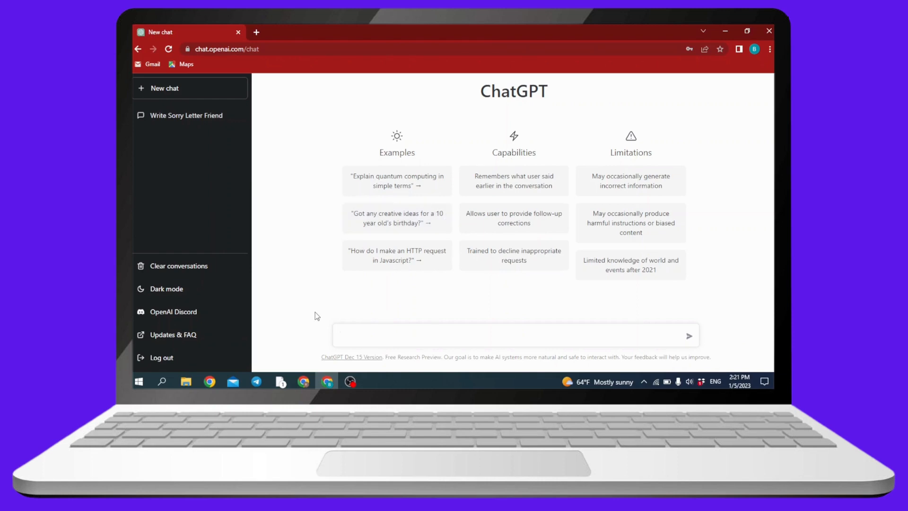
Step: Send ChatGPT the prompt 'write a cv for job of social media manager with no experience'
{"action": "left_click", "coordinate": [395, 335]}
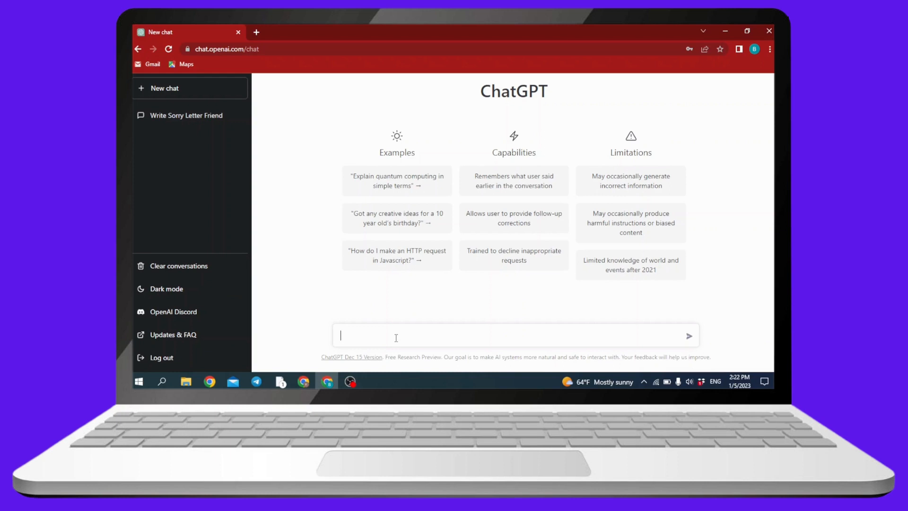
{"action": "type", "text": "write a cv for job of social media manager with no experience"}
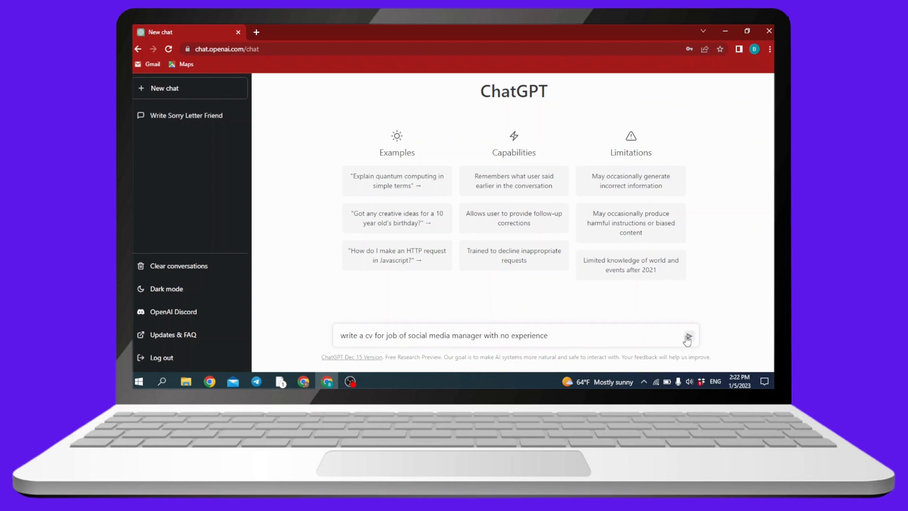
{"action": "left_click", "coordinate": [687, 336]}
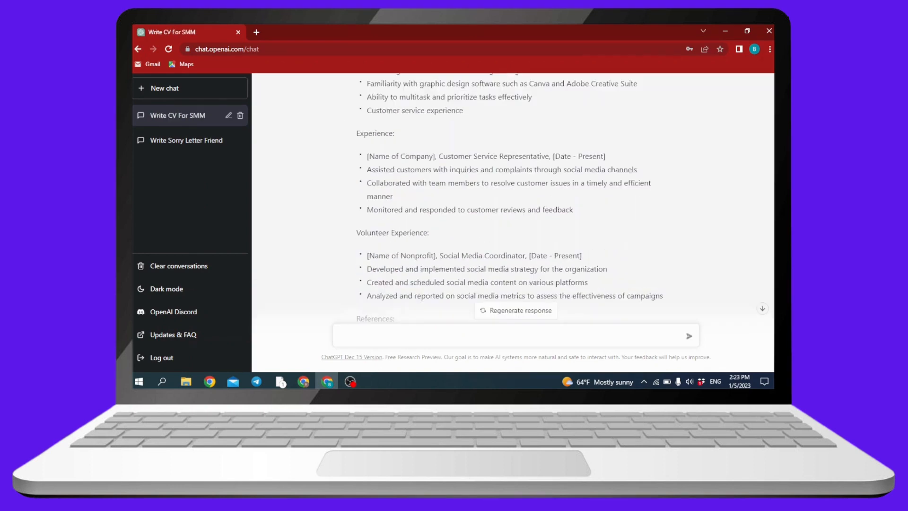
Step: Scroll through the generated CV down to volunteer experience and references
{"action": "scroll", "scroll_direction": "down", "scroll_amount": 3}
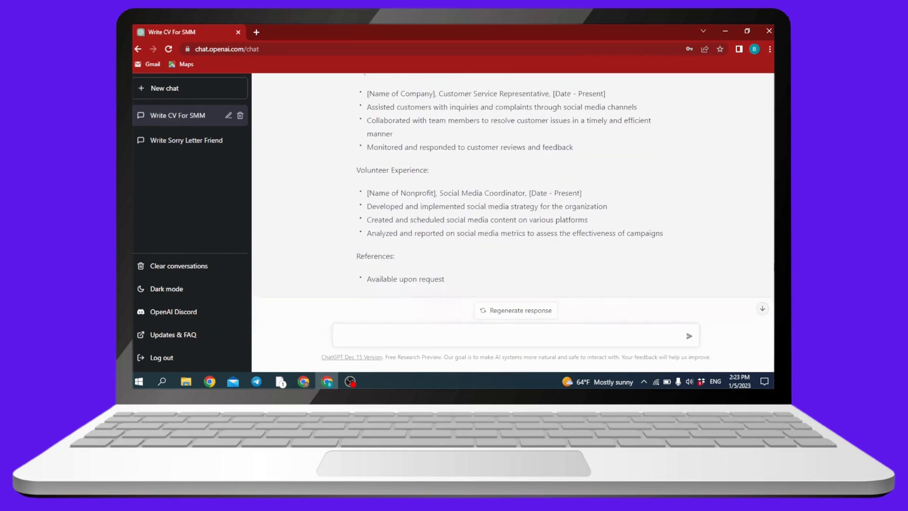
{"action": "scroll", "scroll_direction": "down", "scroll_amount": 3}
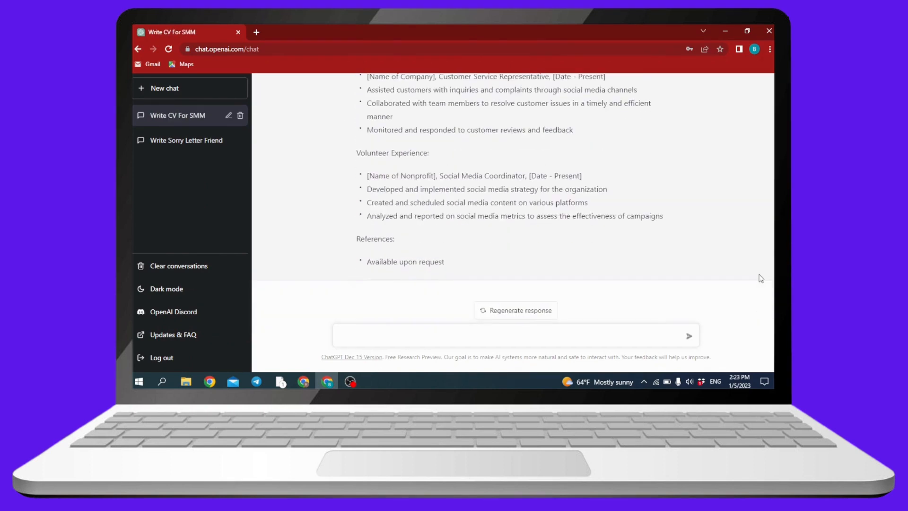